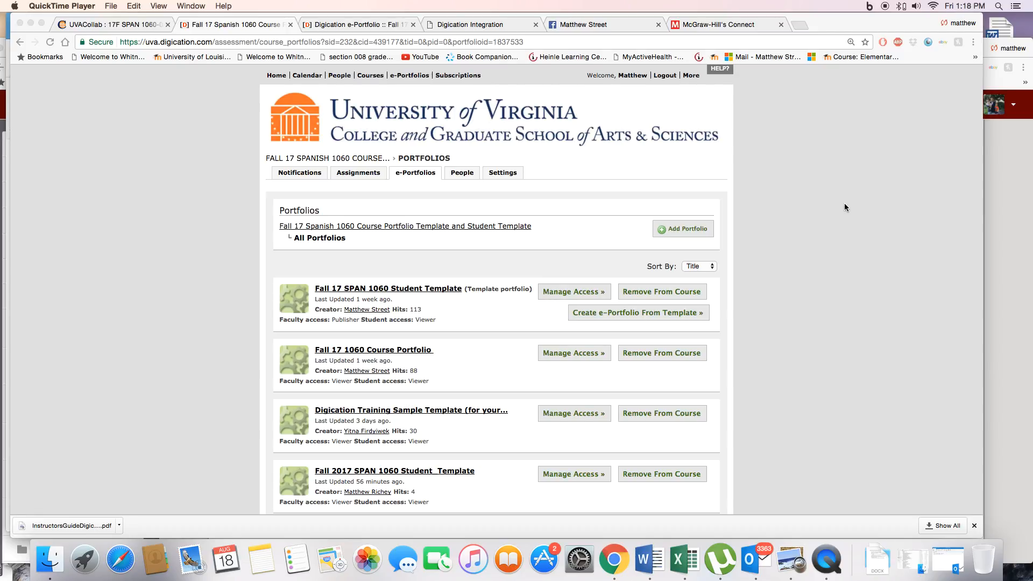
mouse_move(423, 410)
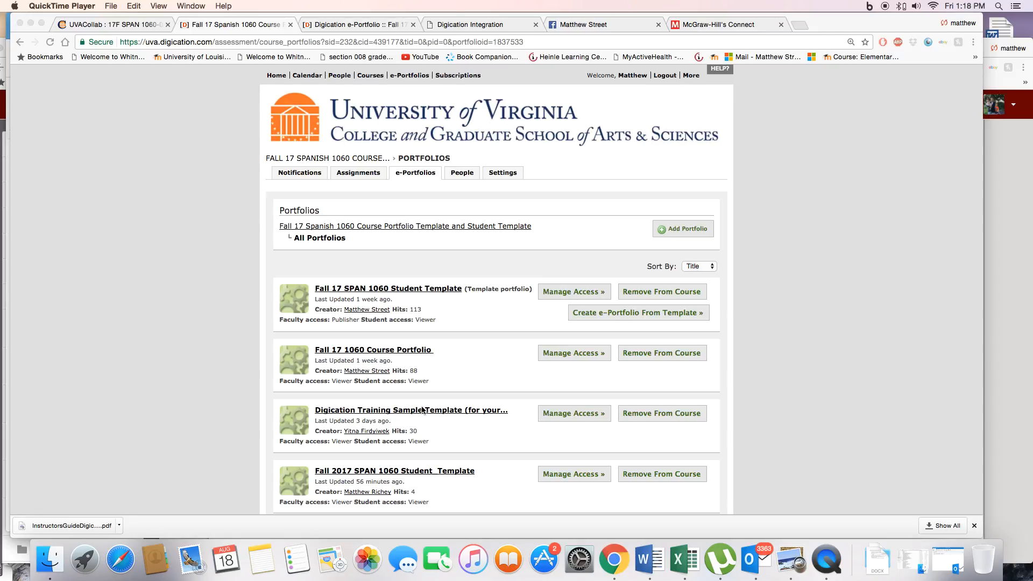
mouse_move(347, 201)
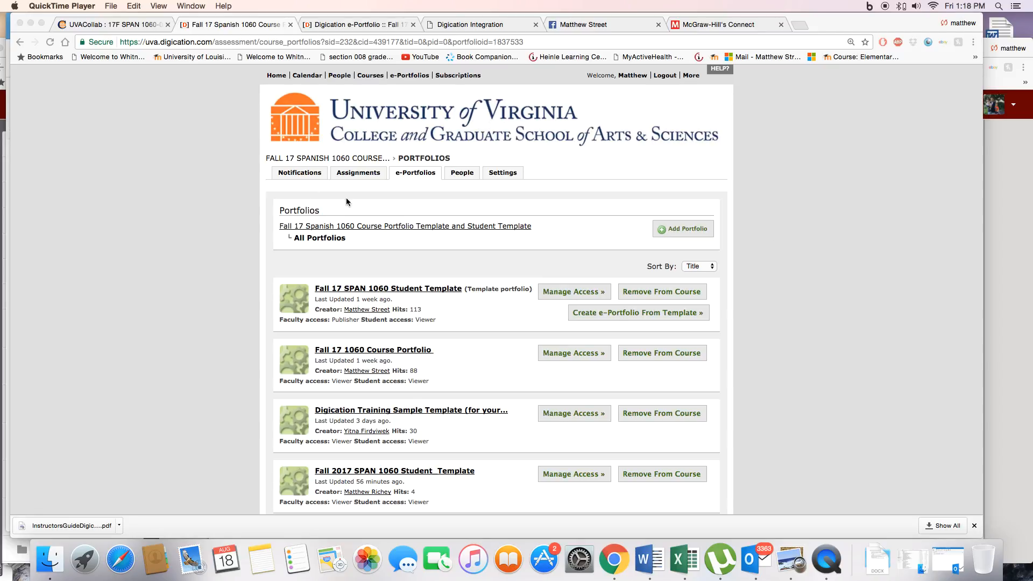
mouse_move(585, 353)
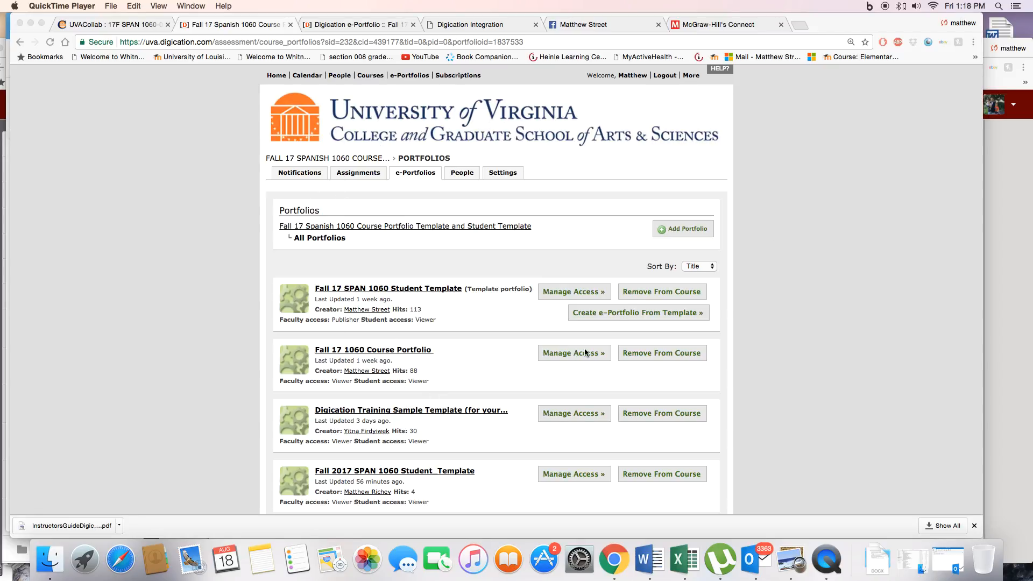
mouse_move(369, 354)
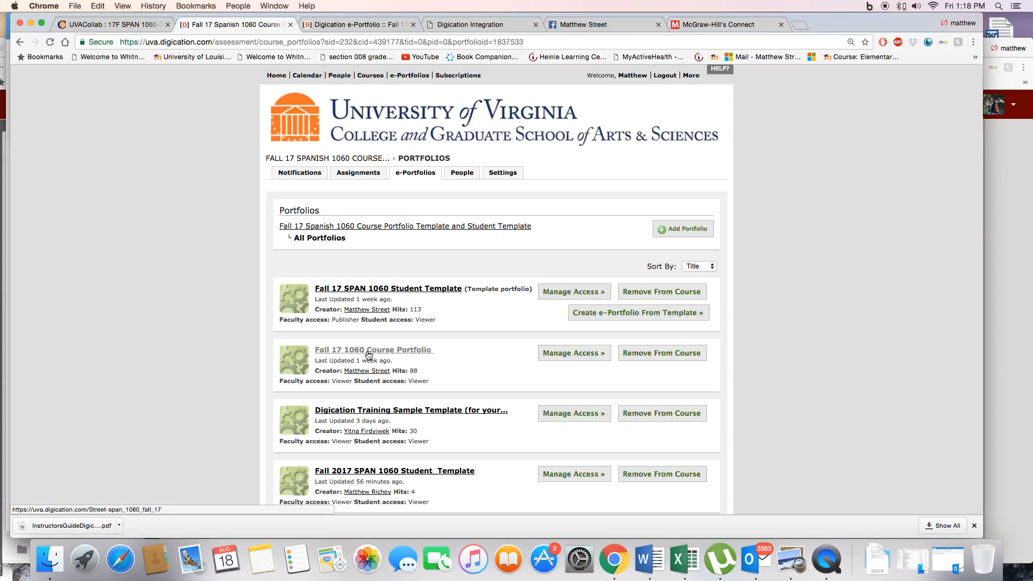
- Grab the published Fall 17 1060 Course Portfolio's URL from the address bar and return to UVACollab
click(374, 349)
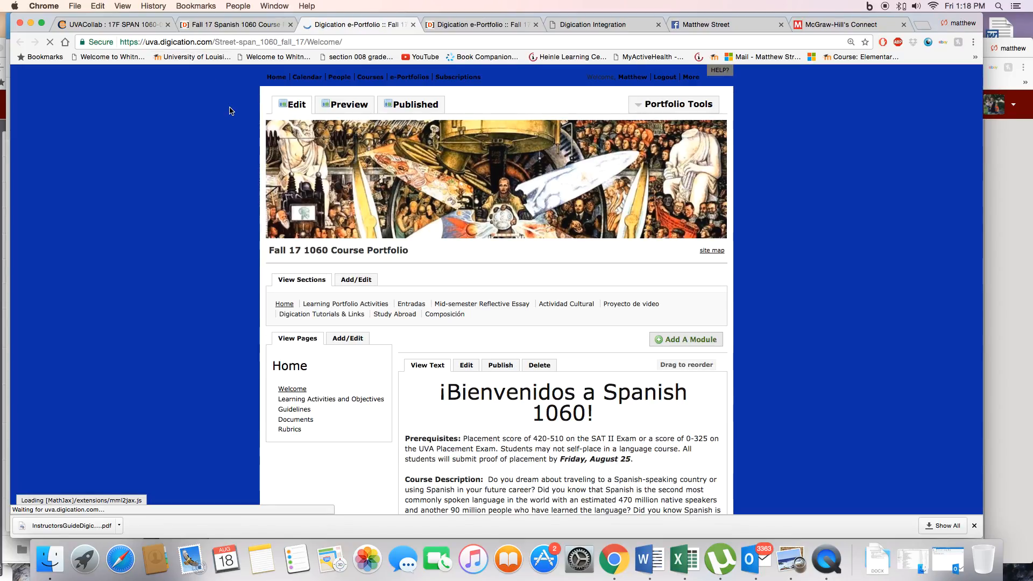
click(415, 104)
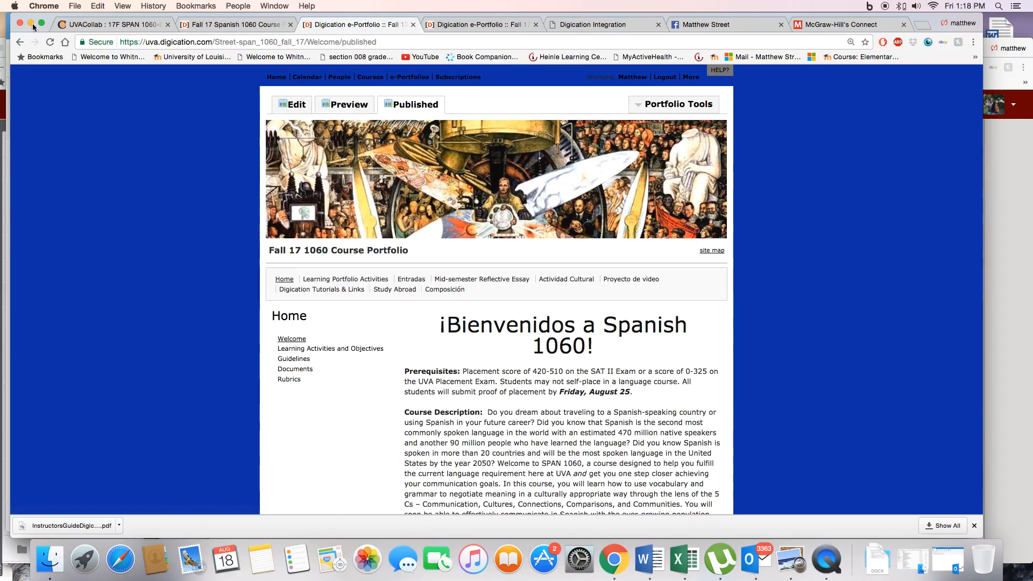
click(251, 42)
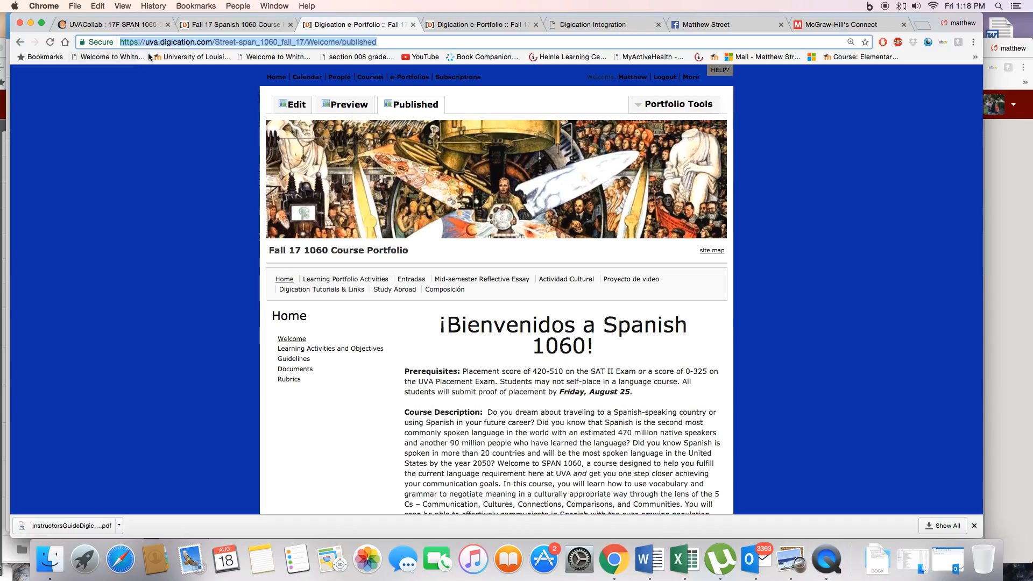
click(115, 25)
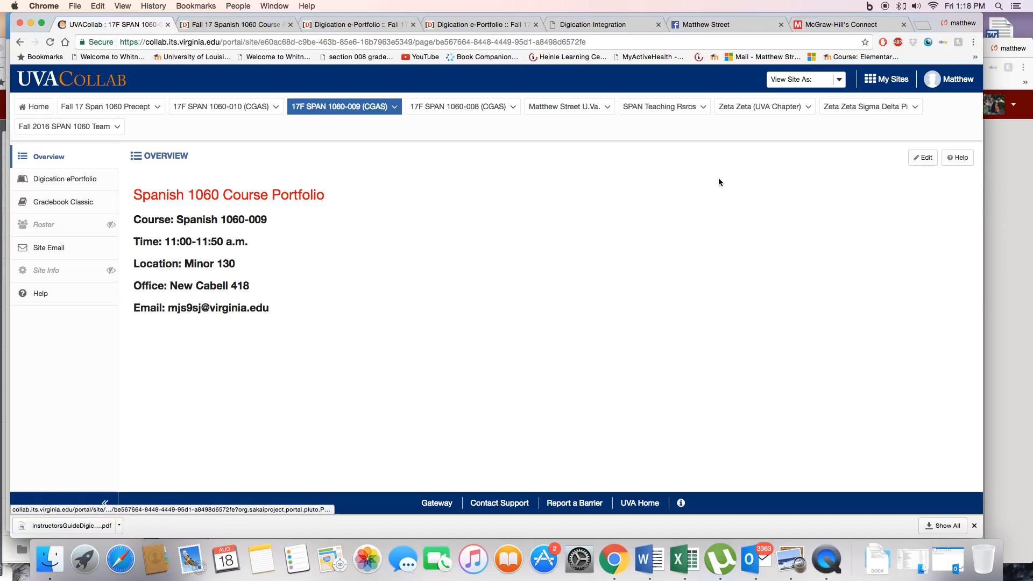
mouse_move(624, 152)
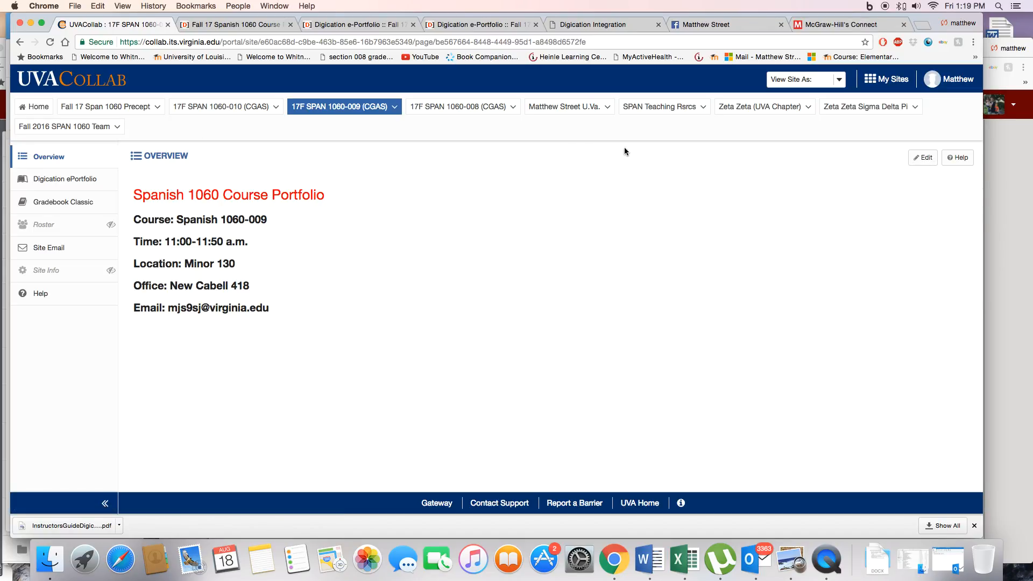
- Edit the overview Description with the 'Spanish 1060 Course Portfolio' heading selected
click(922, 158)
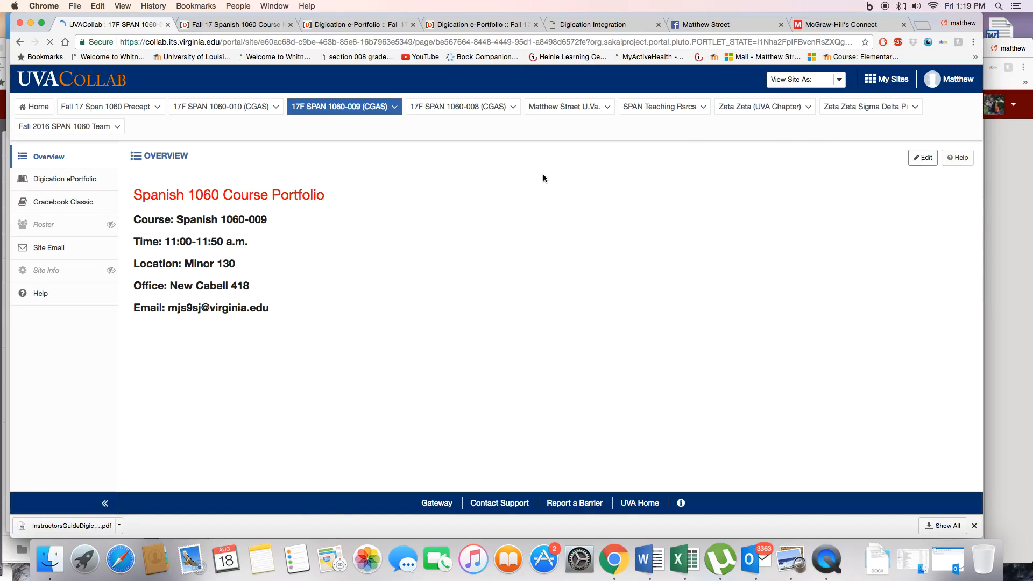
click(923, 157)
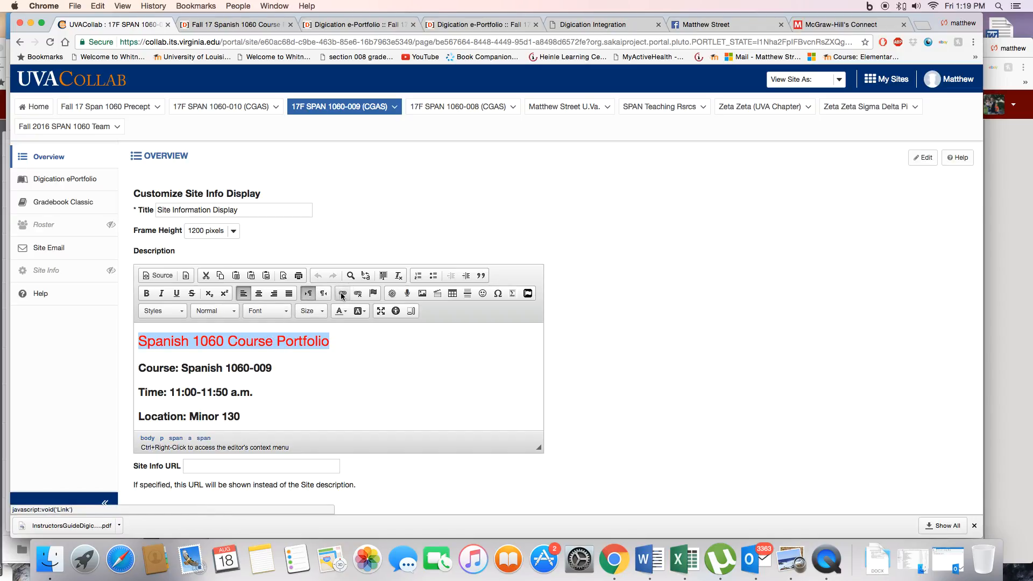
- Link the 'Spanish 1060 Course Portfolio' heading to the published portfolio URL and save with Update Options
click(342, 293)
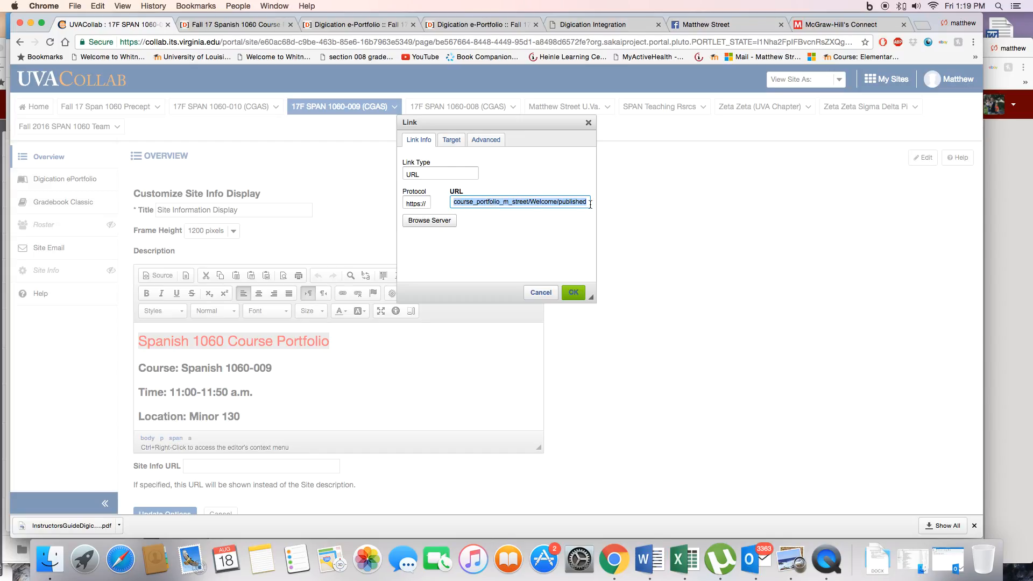
click(571, 292)
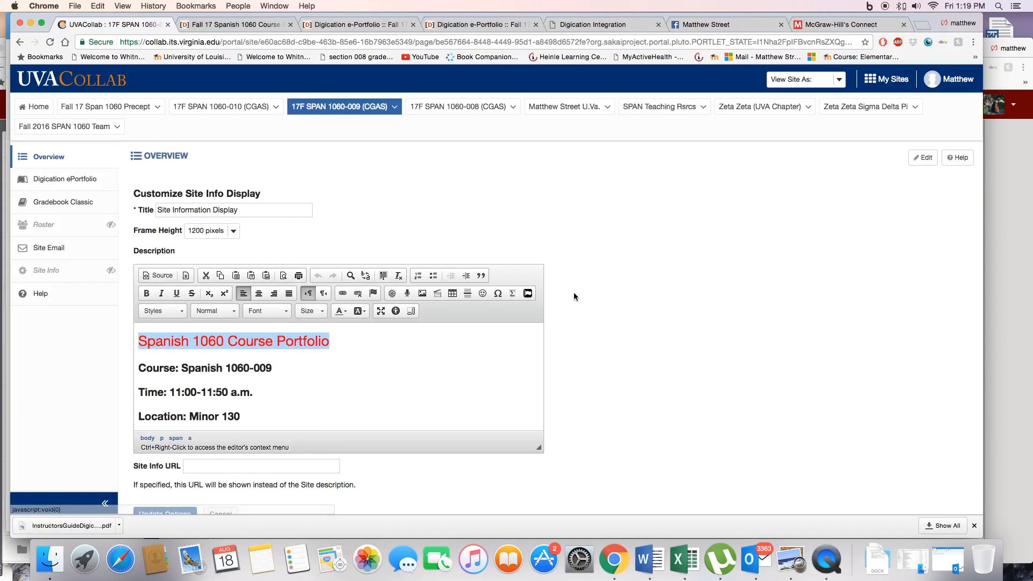
scroll(down, 3)
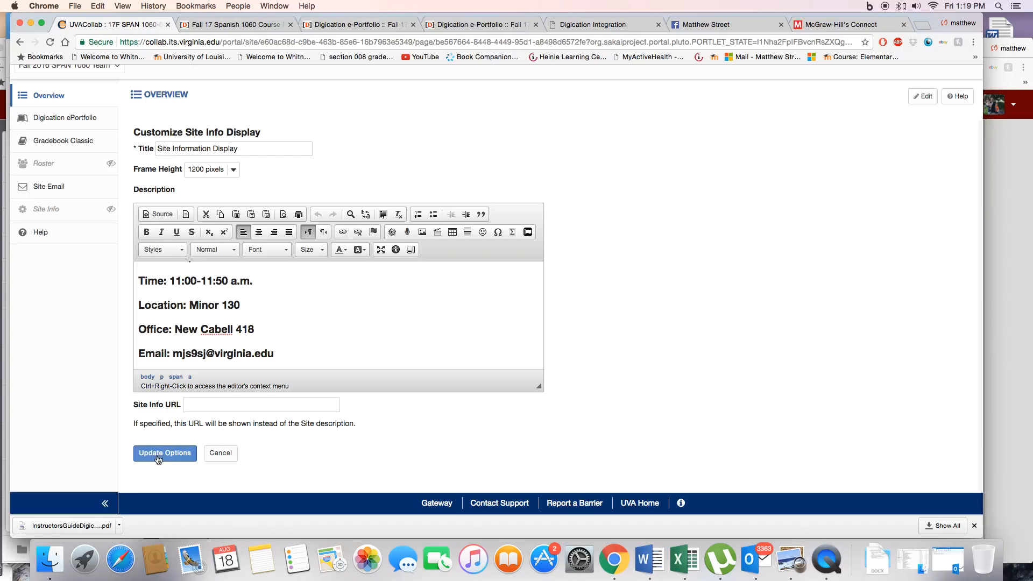
click(163, 453)
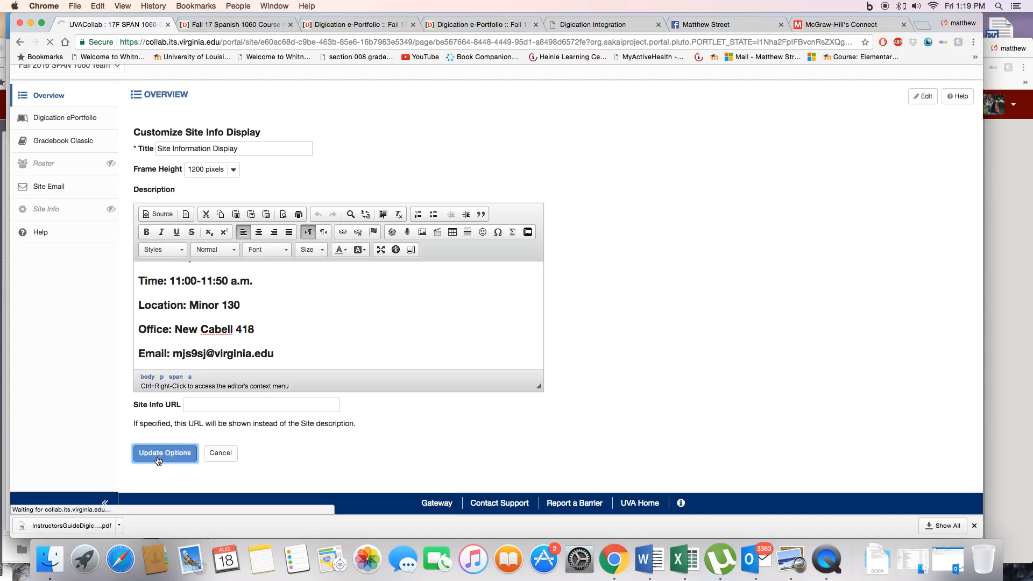
click(165, 453)
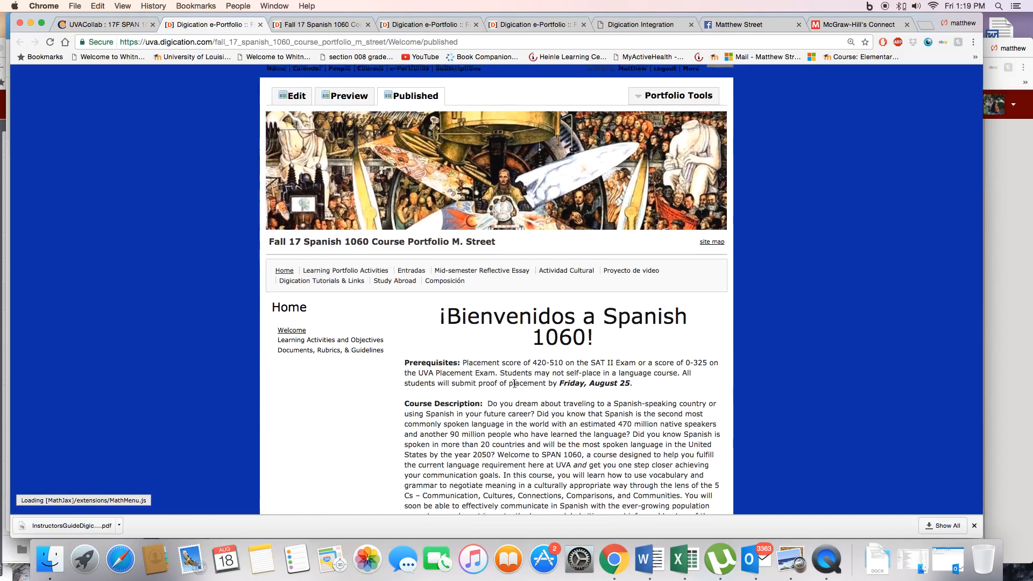
- Scroll through the published 'Bienvenidos a Spanish 1060' Welcome page and back to the top
scroll(down, 3)
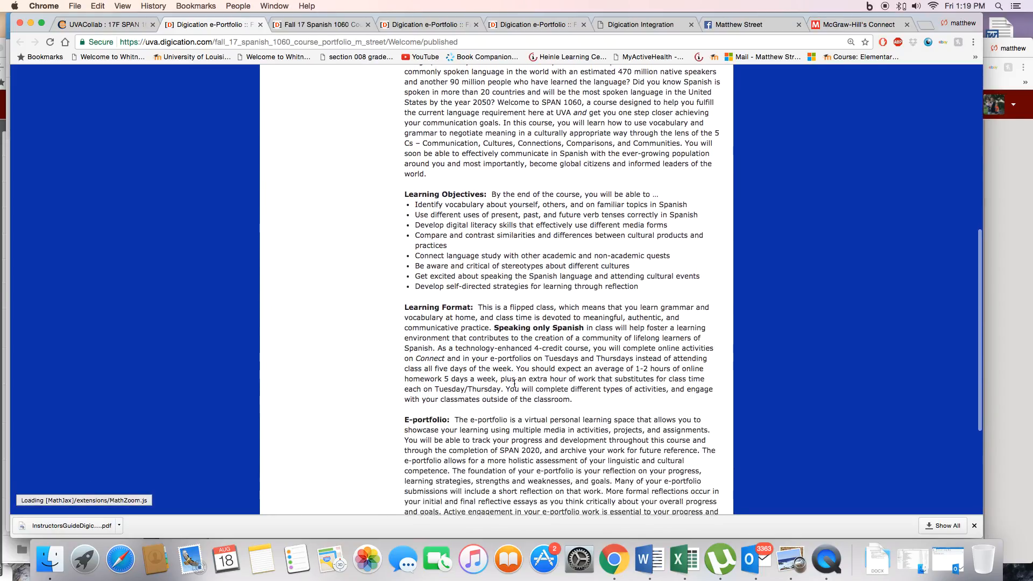
scroll(up, 3)
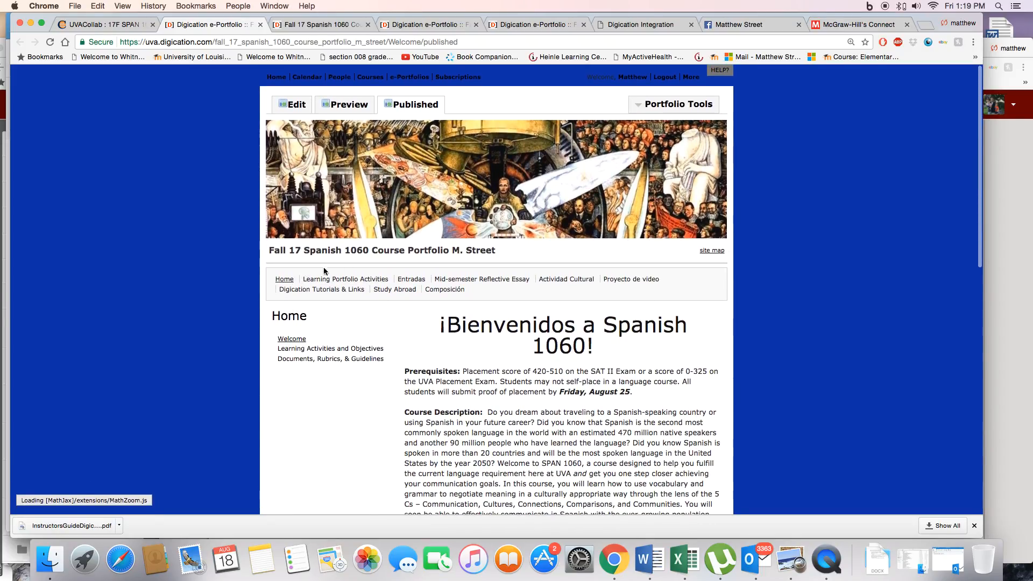
mouse_move(508, 295)
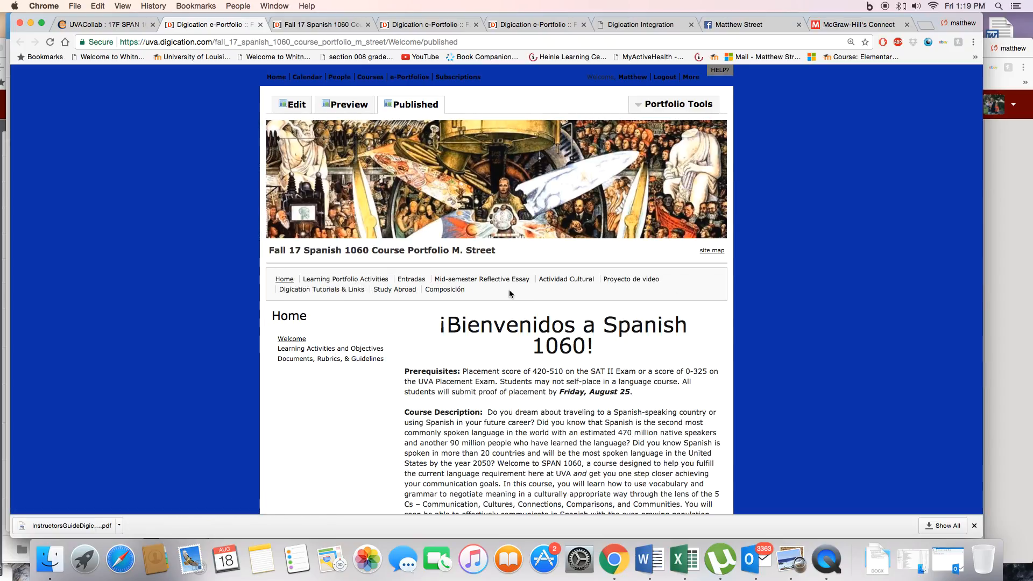